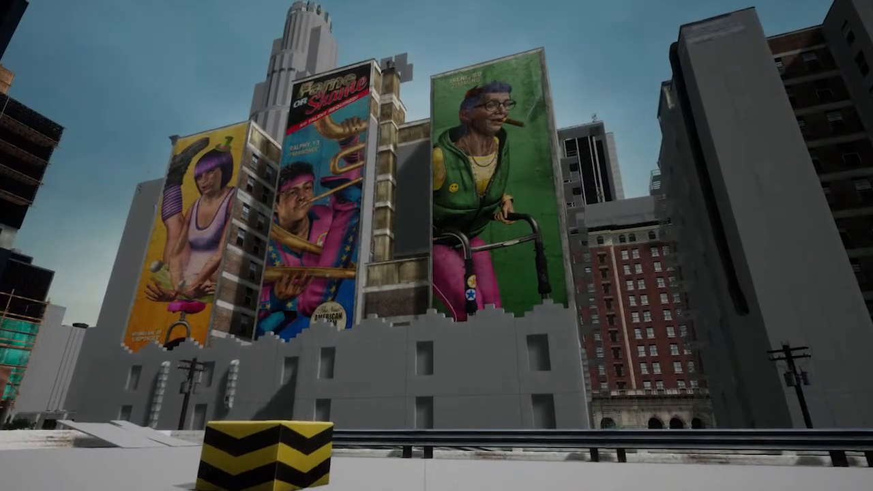
mouse_move(437, 246)
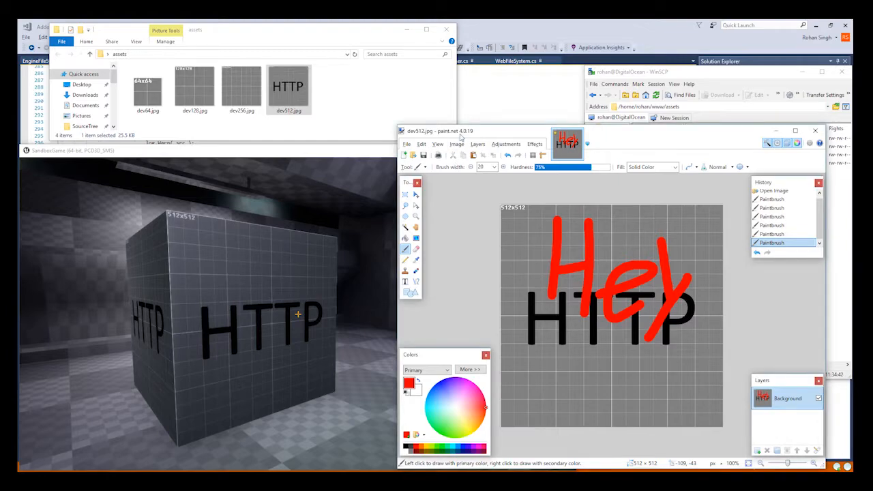
Save the red 'Hey' edit over dev512.jpg so the in-game cube reloads it over HTTP
left_click(422, 155)
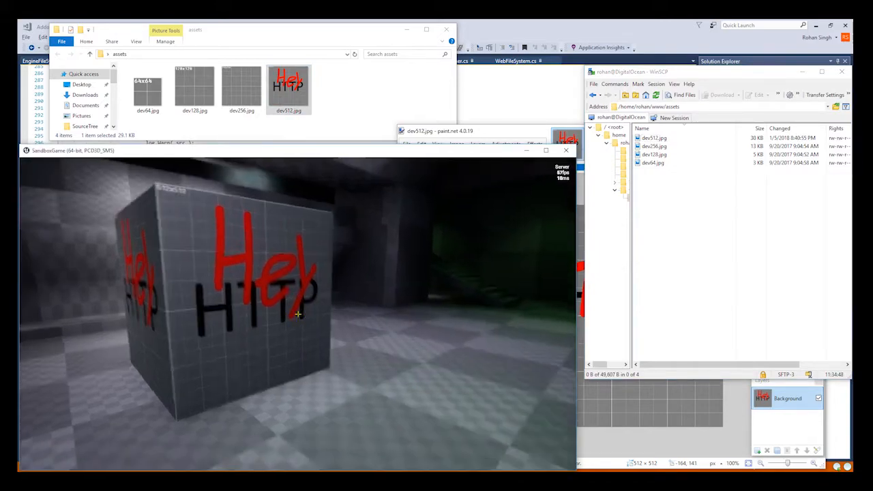
key("alt+tab")
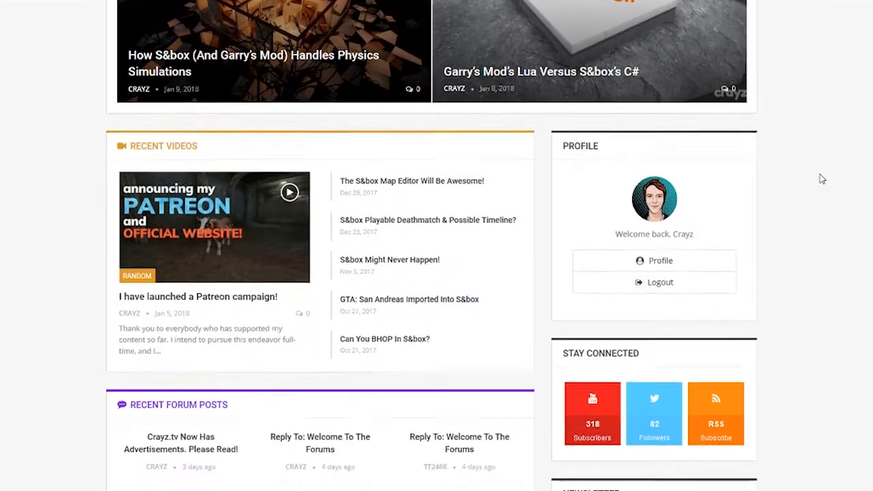
Go to crayz.tv's S&BOX GAME Videos / Screenshots page
scroll("down", 3)
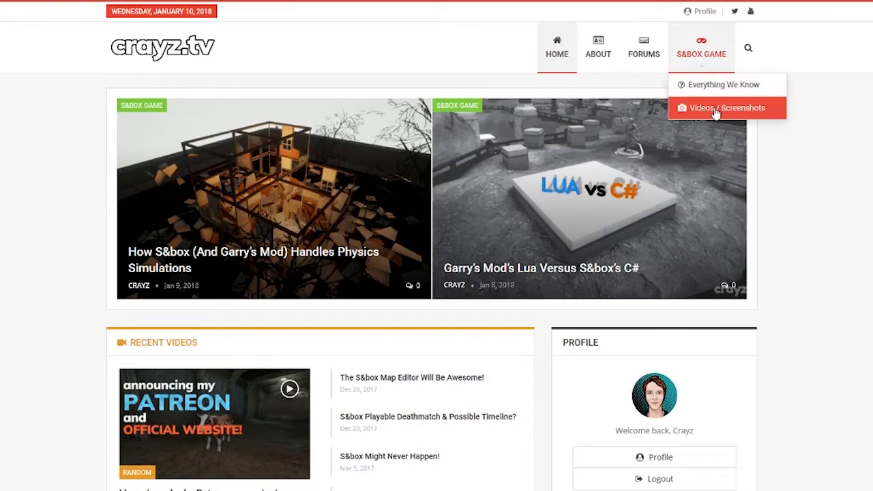
left_click(726, 108)
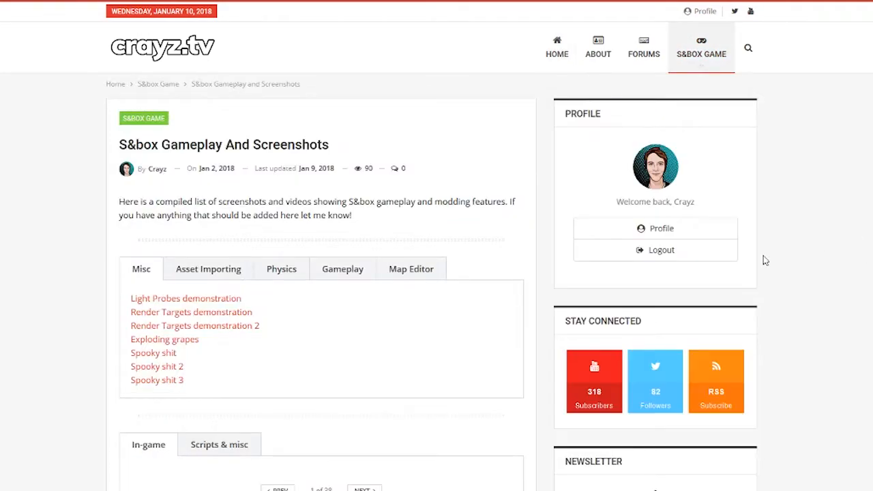